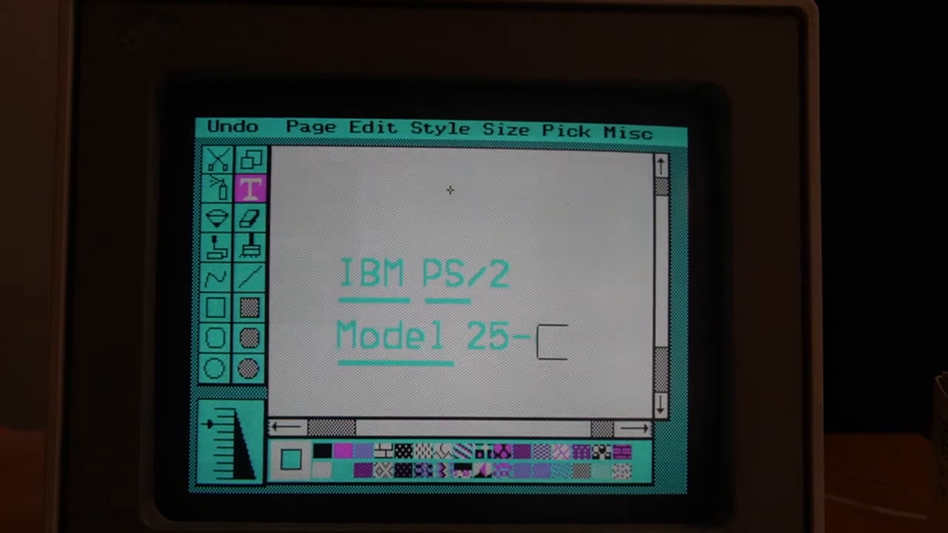
Complete the canvas caption so it reads 'IBM PS/2 Model 25-286'
type("286")
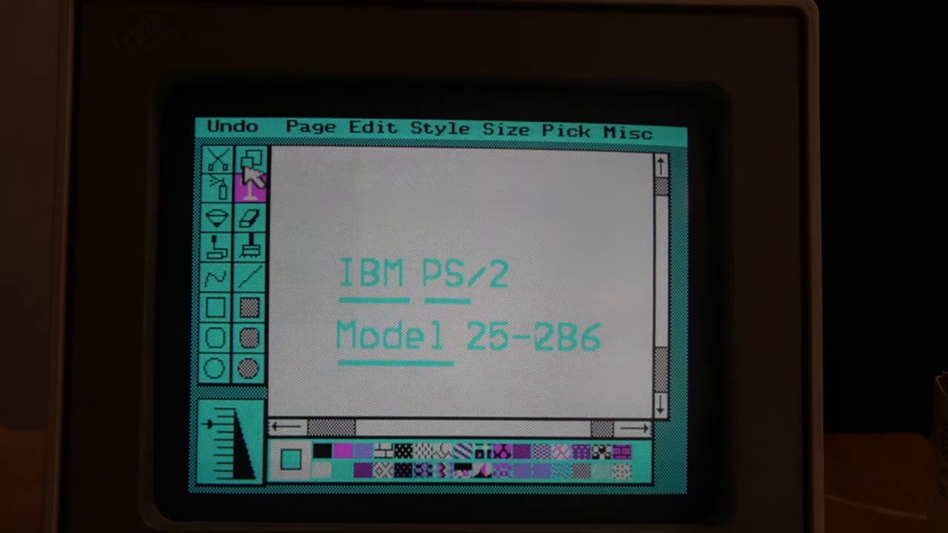
Clear the caption and freehand-paint magenta letters 'Bec' across the page
left_click(311, 127)
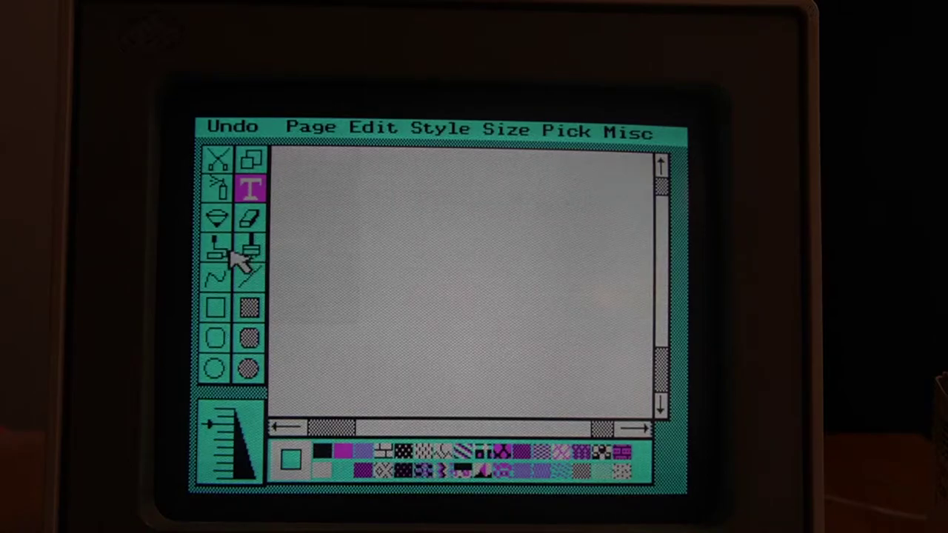
left_click(250, 249)
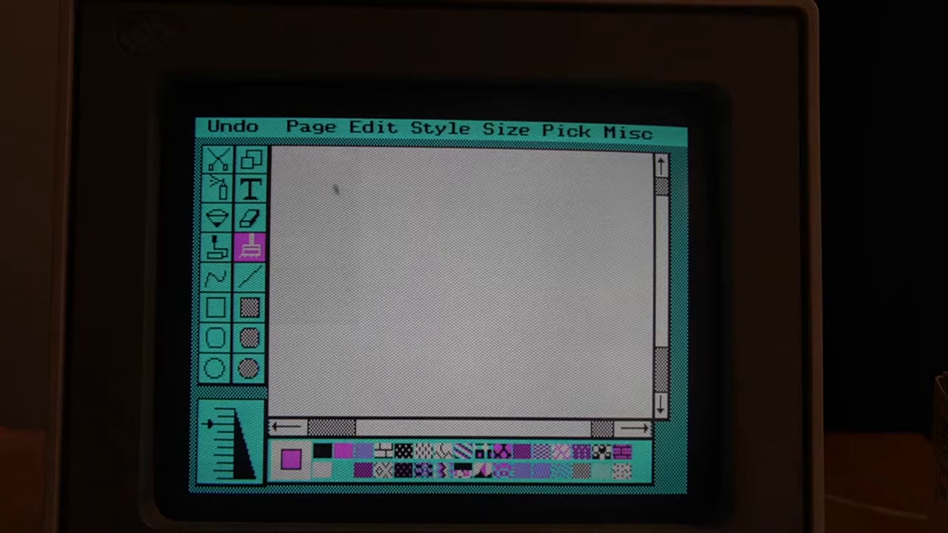
left_click_drag(297, 196, 293, 304)
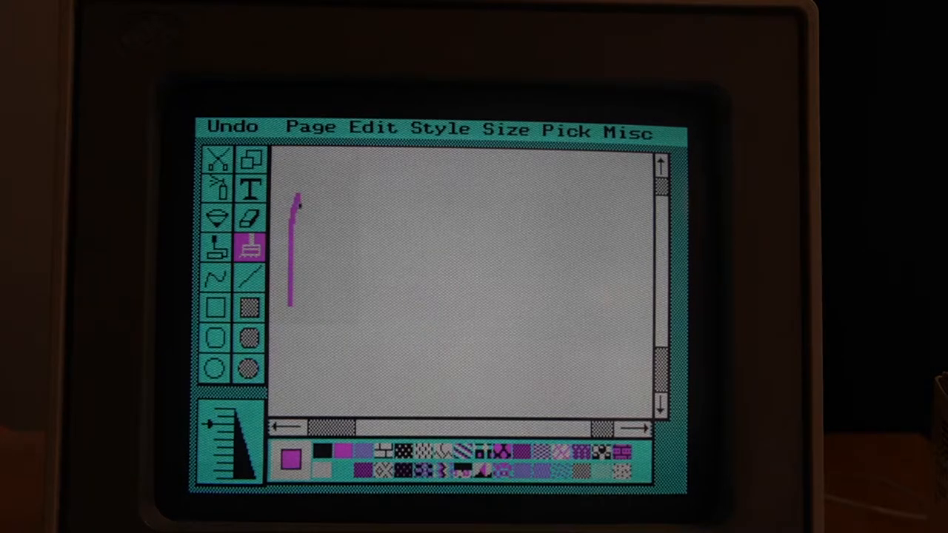
left_click_drag(296, 200, 319, 252)
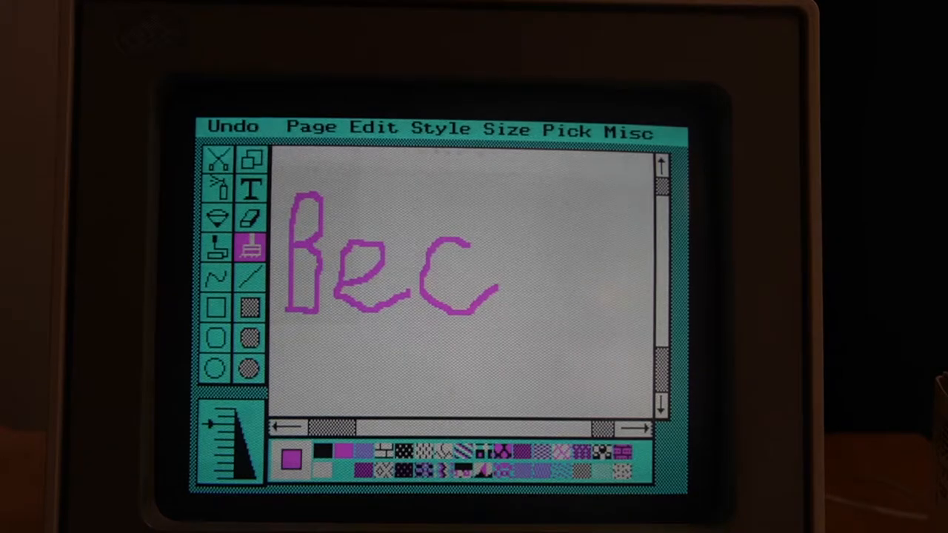
Quit PC Paintbrush via the Page menu and confirm with YES
left_click(316, 128)
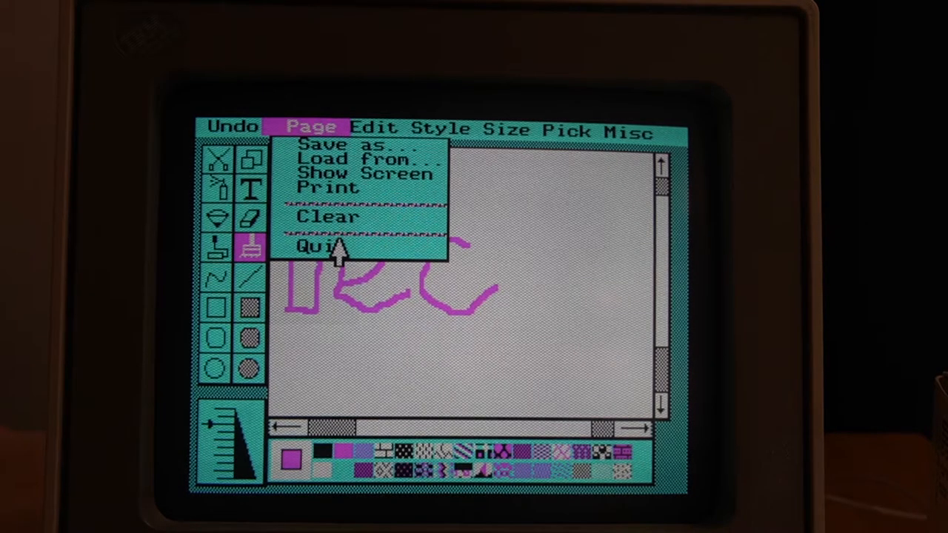
left_click(314, 244)
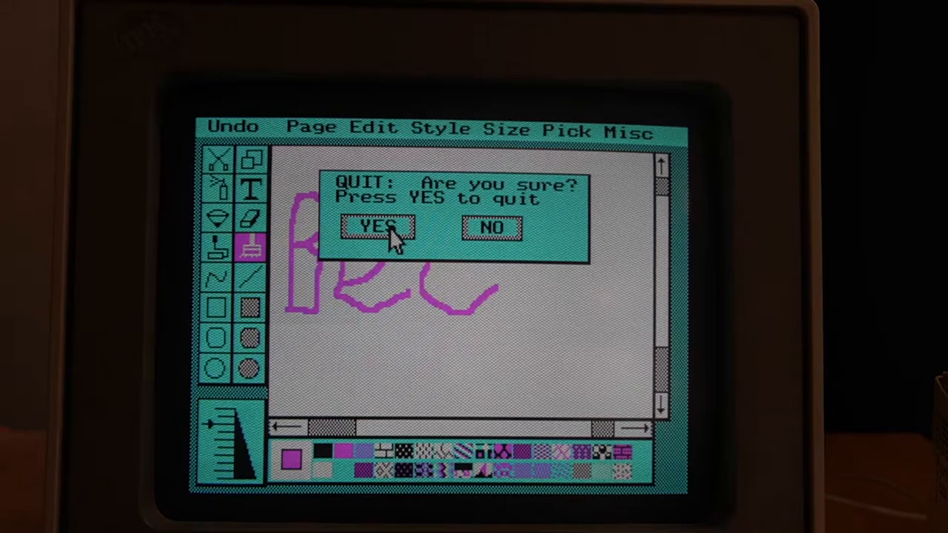
left_click(379, 225)
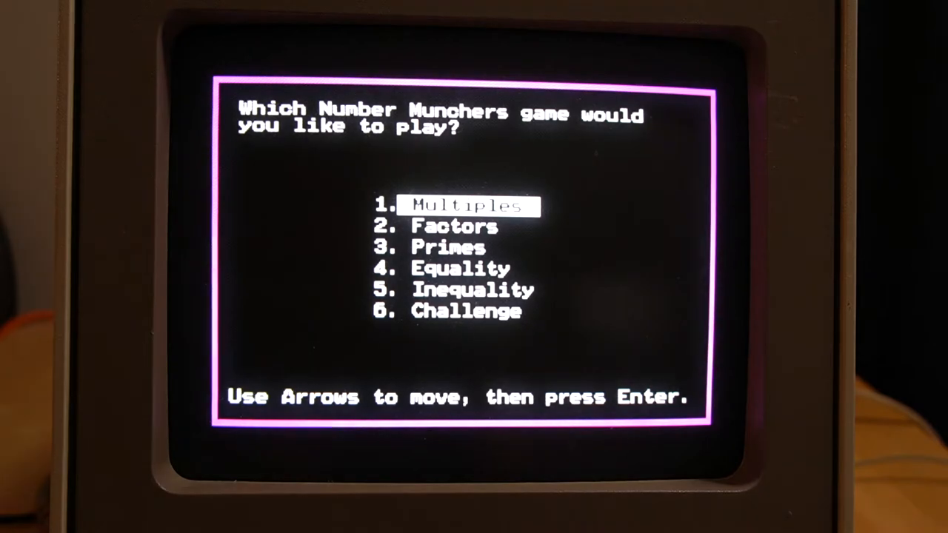
Advance past the Number Munchers title to the game-selection menu
key("enter")
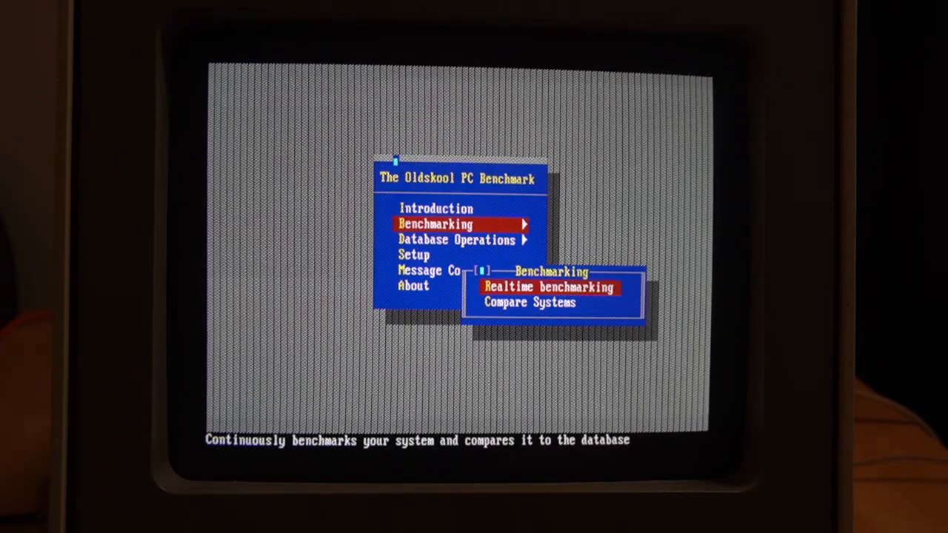
Start Realtime benchmarking to score the system against the closest database matches
left_click(548, 288)
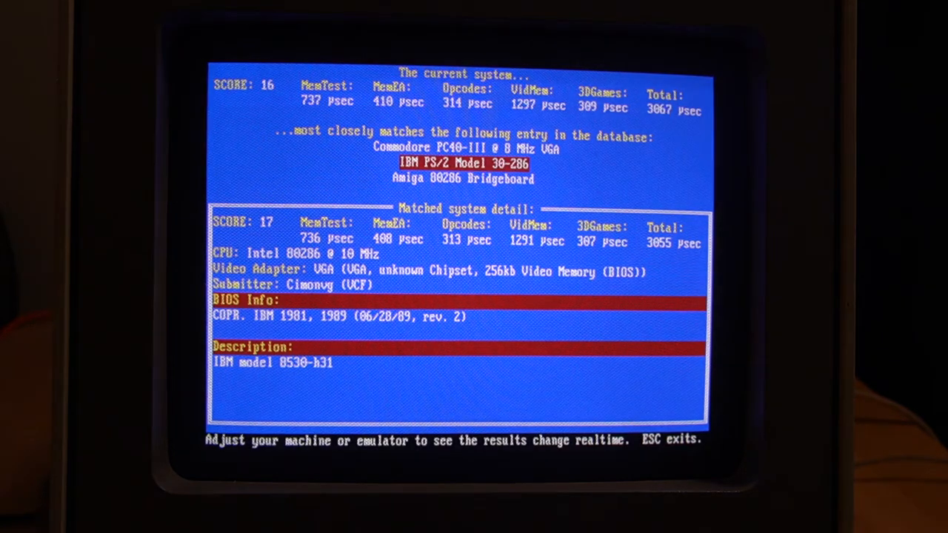